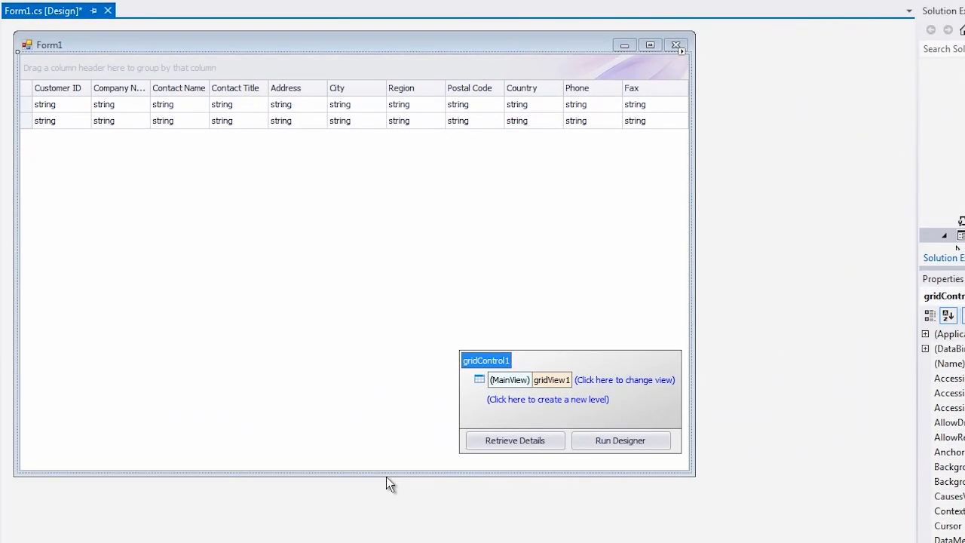
- Convert gridView1 to a LayoutView via the view's 'Click here to change view' menu
{"action": "left_click", "coordinate": [552, 380]}
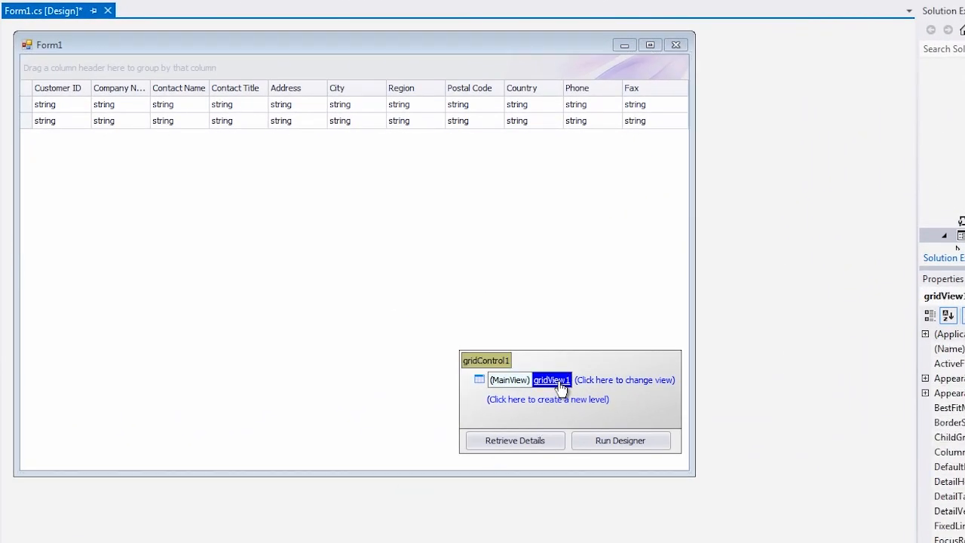
{"action": "left_click", "coordinate": [624, 380]}
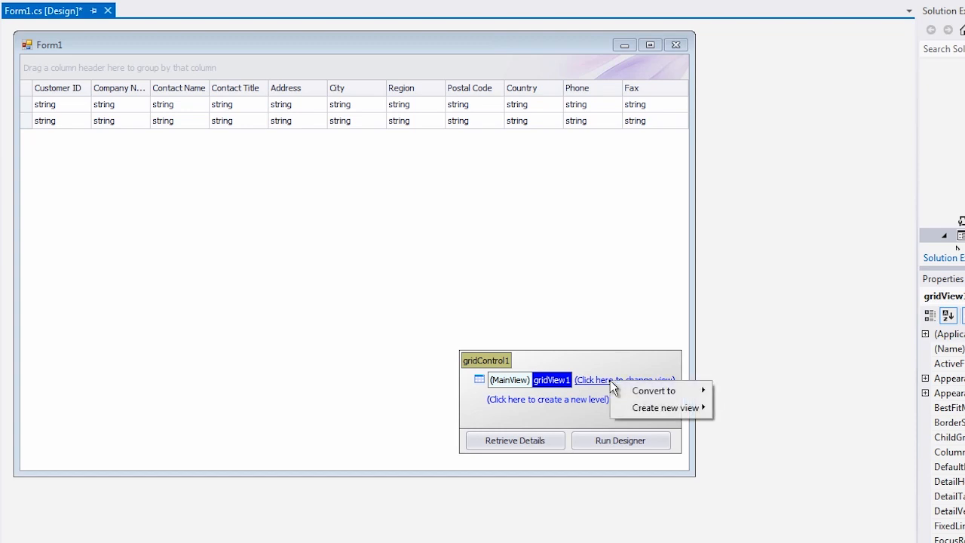
{"action": "left_click", "coordinate": [653, 391]}
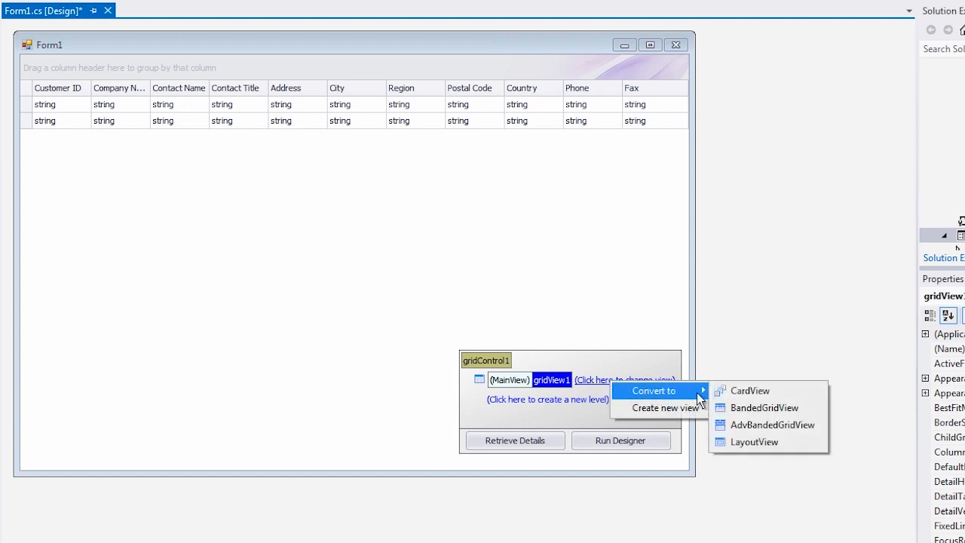
{"action": "mouse_move", "coordinate": [772, 426]}
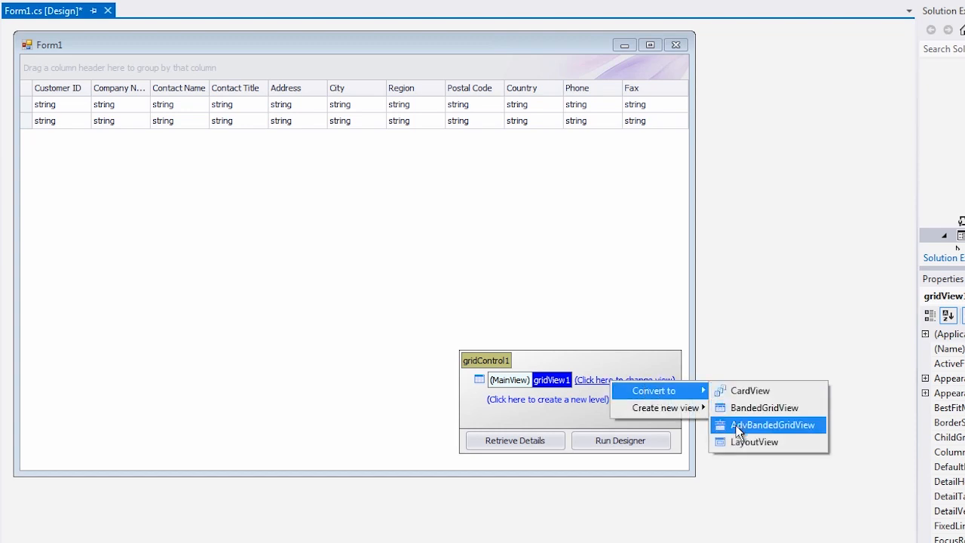
{"action": "mouse_move", "coordinate": [754, 442]}
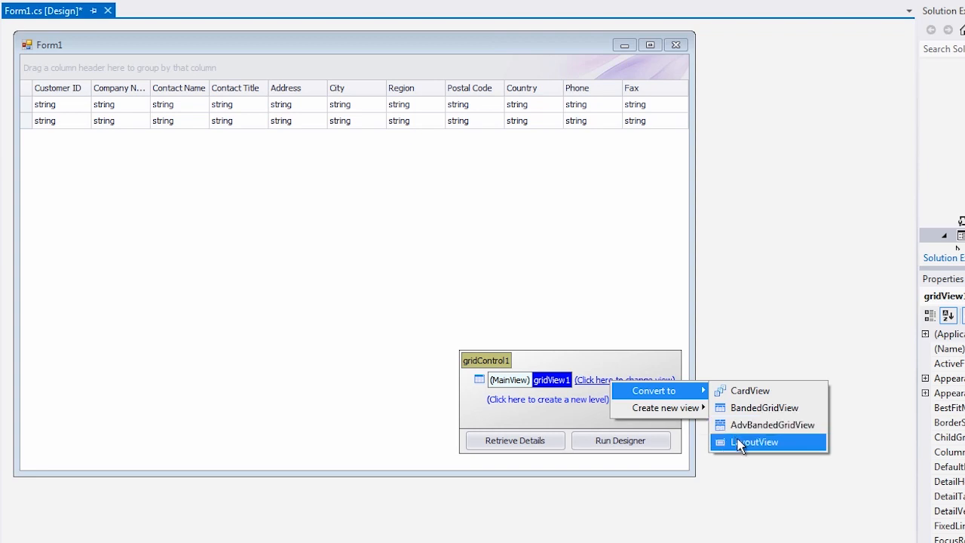
{"action": "left_click", "coordinate": [754, 441]}
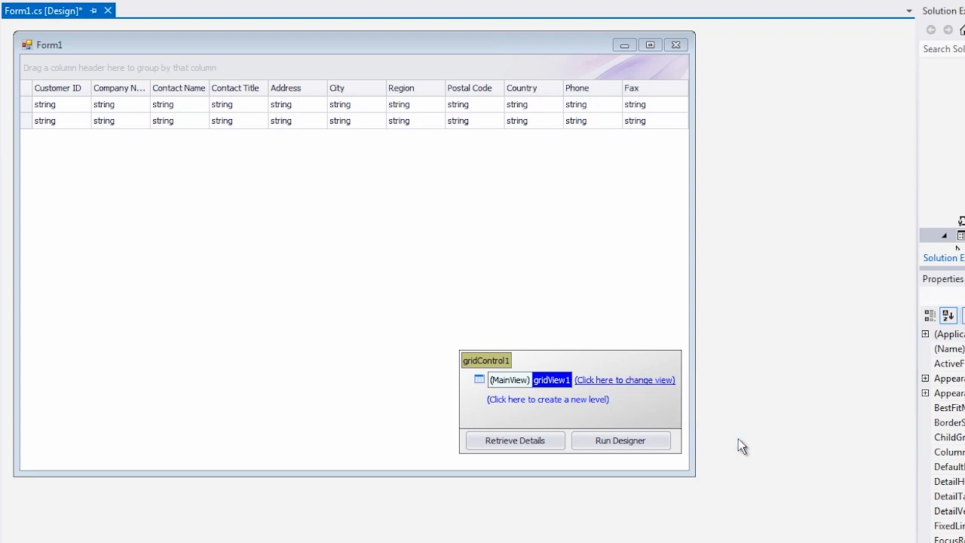
{"action": "left_click", "coordinate": [625, 380]}
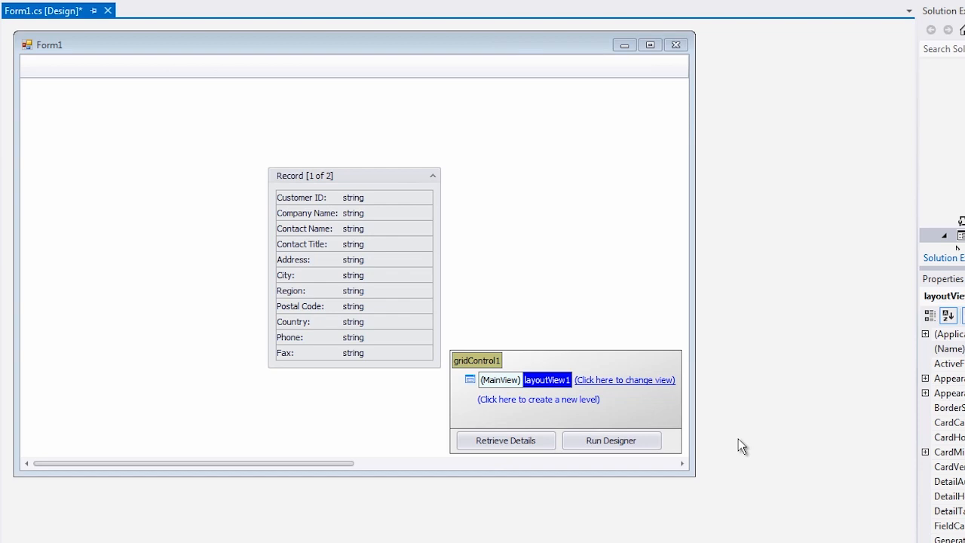
{"action": "mouse_move", "coordinate": [745, 446]}
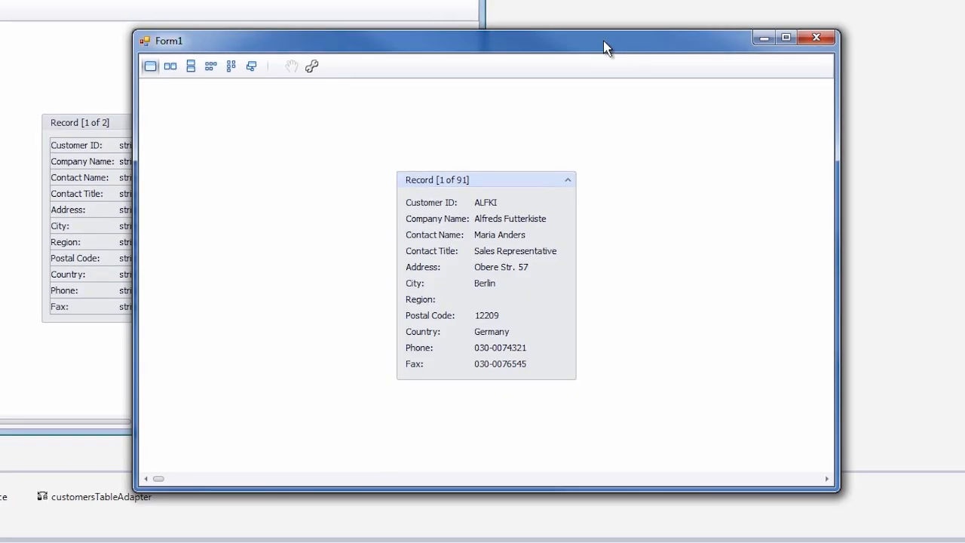
{"action": "left_click_drag", "start_coordinate": [159, 478], "coordinate": [178, 478]}
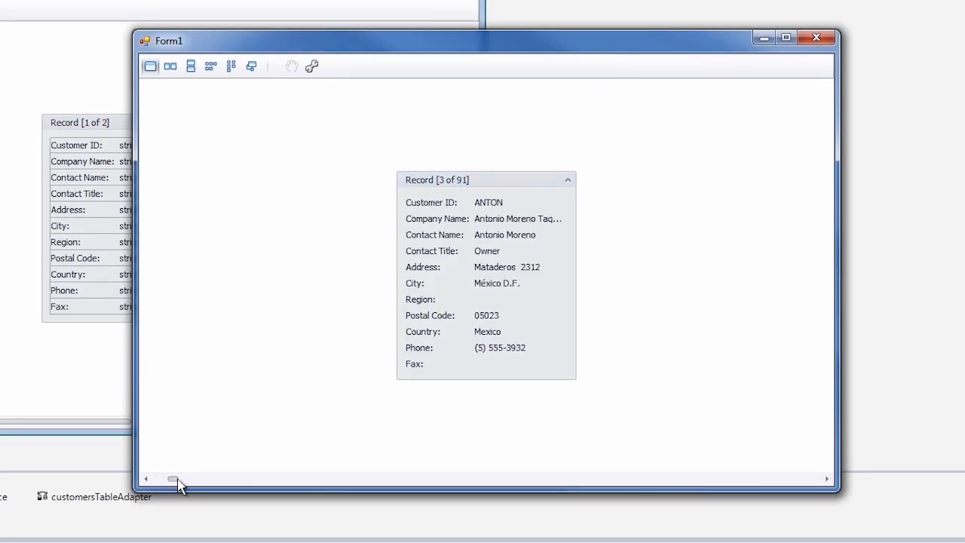
{"action": "left_click_drag", "start_coordinate": [178, 478], "coordinate": [485, 478]}
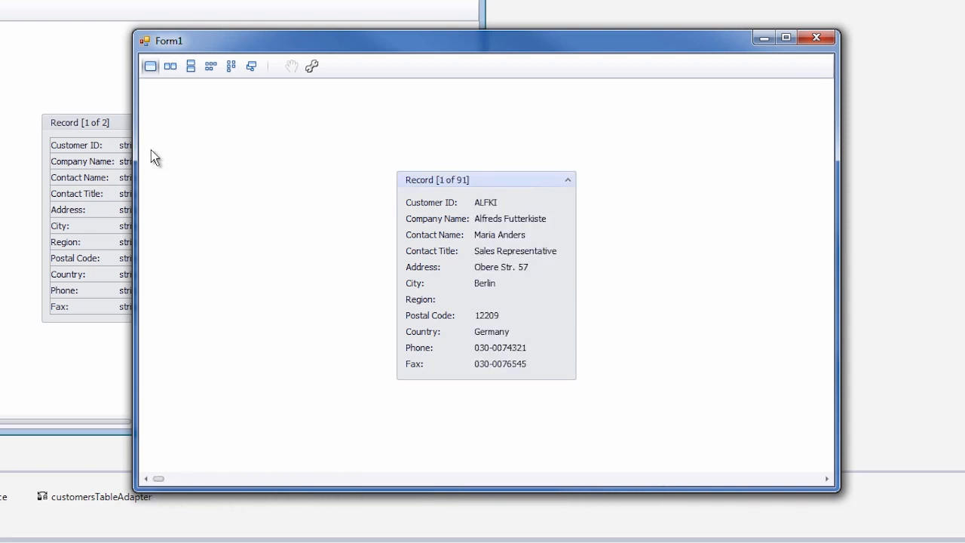
{"action": "mouse_move", "coordinate": [151, 66]}
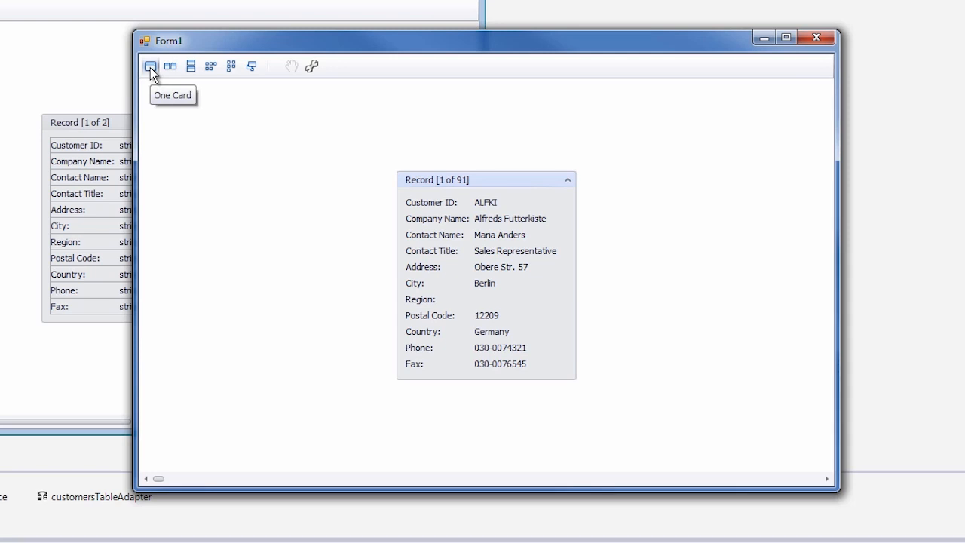
{"action": "mouse_move", "coordinate": [170, 66]}
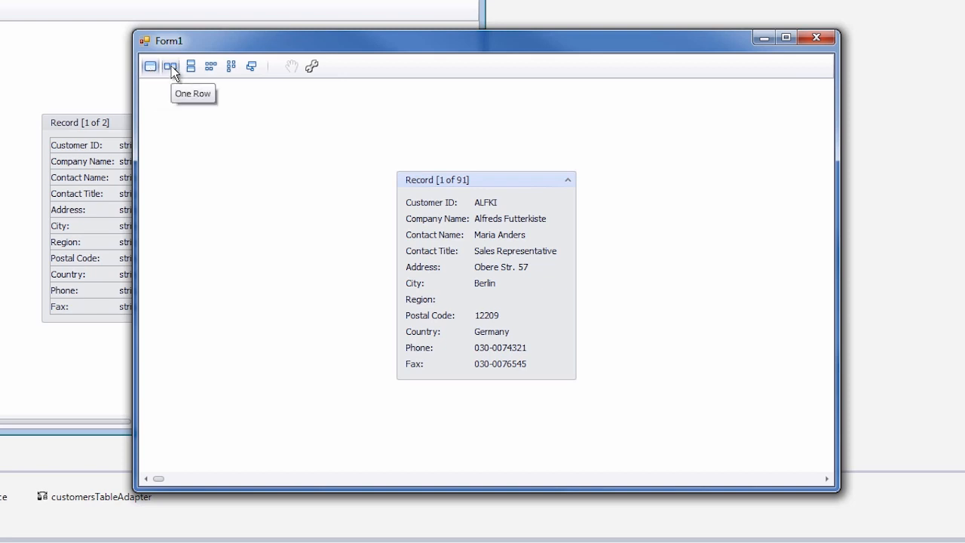
- Cycle the cards through One Row, One Column, Multiple Rows and Multiple Columns arrangements
{"action": "left_click", "coordinate": [170, 67]}
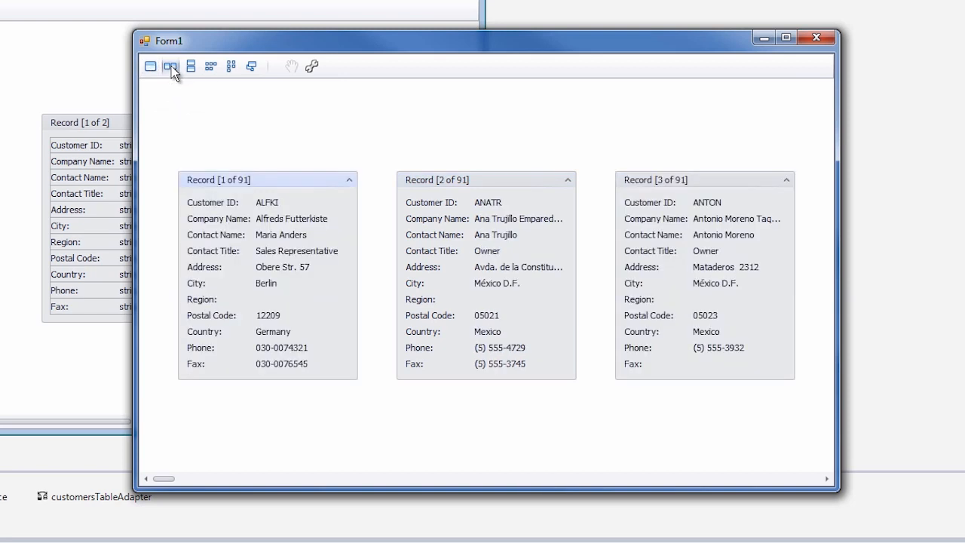
{"action": "mouse_move", "coordinate": [191, 67]}
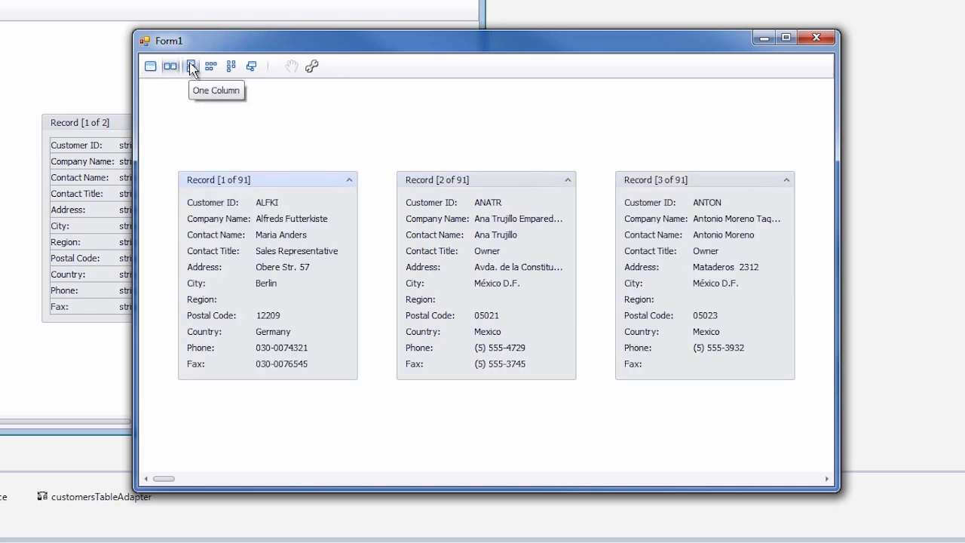
{"action": "left_click", "coordinate": [190, 67]}
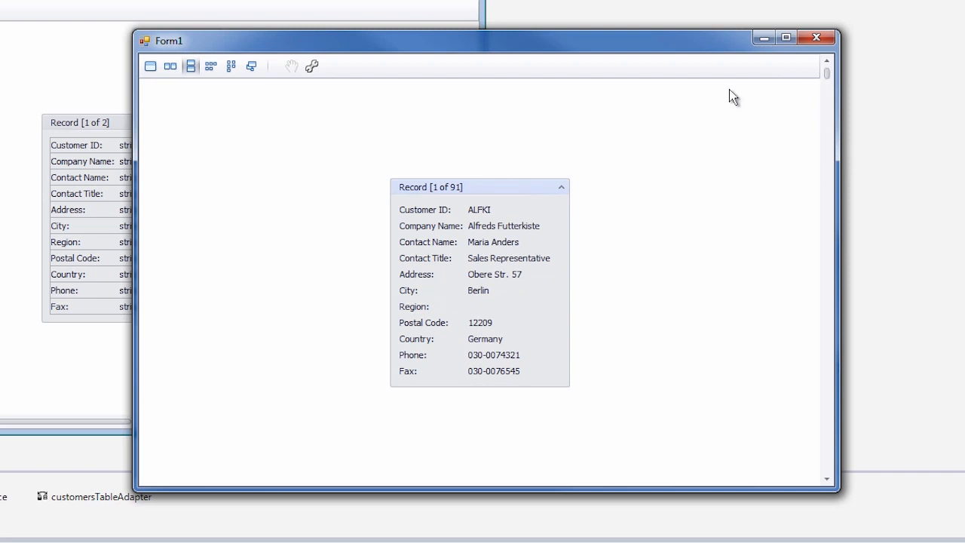
{"action": "mouse_move", "coordinate": [211, 67]}
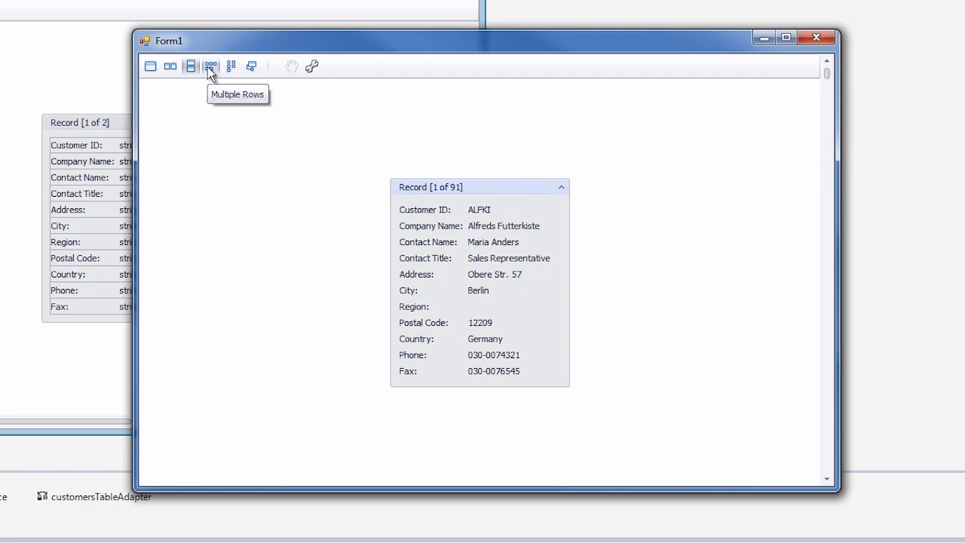
{"action": "left_click", "coordinate": [211, 67]}
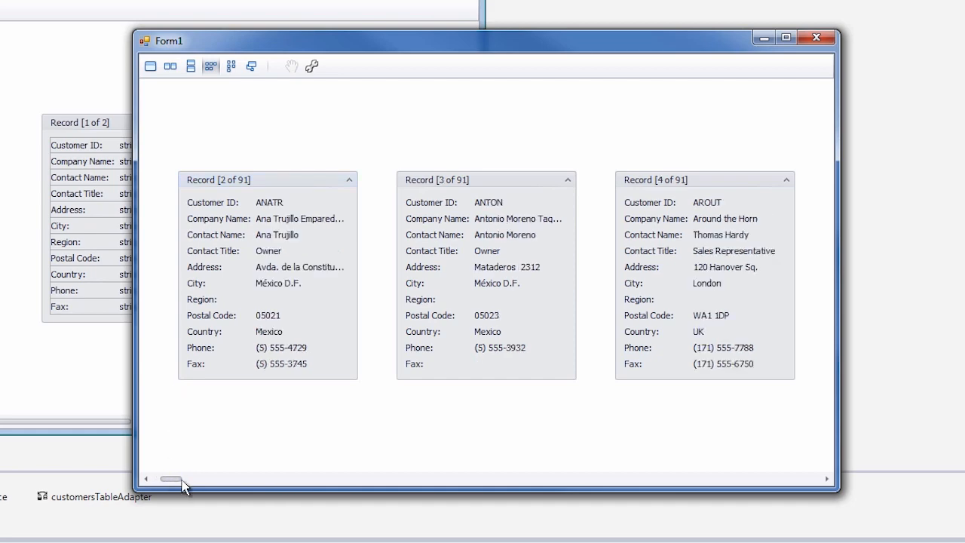
{"action": "left_click_drag", "start_coordinate": [169, 479], "coordinate": [271, 480]}
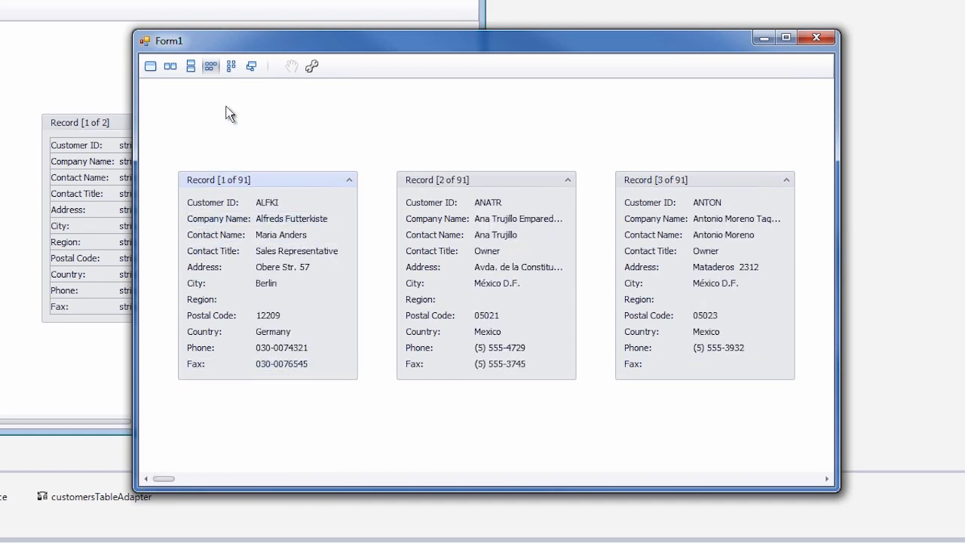
{"action": "left_click", "coordinate": [231, 66]}
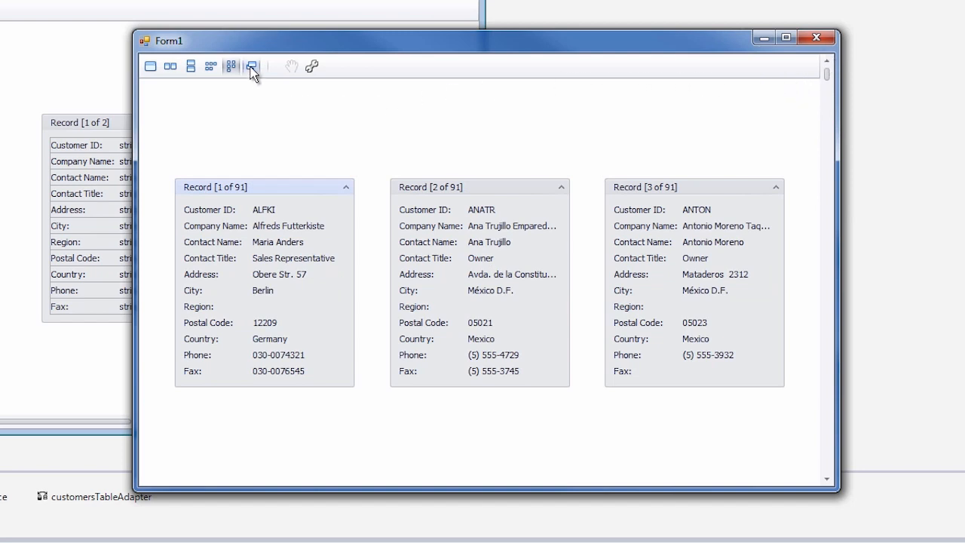
- Switch the customer cards to Carousel mode, bringing record 5 of 91 to the front
{"action": "left_click", "coordinate": [251, 67]}
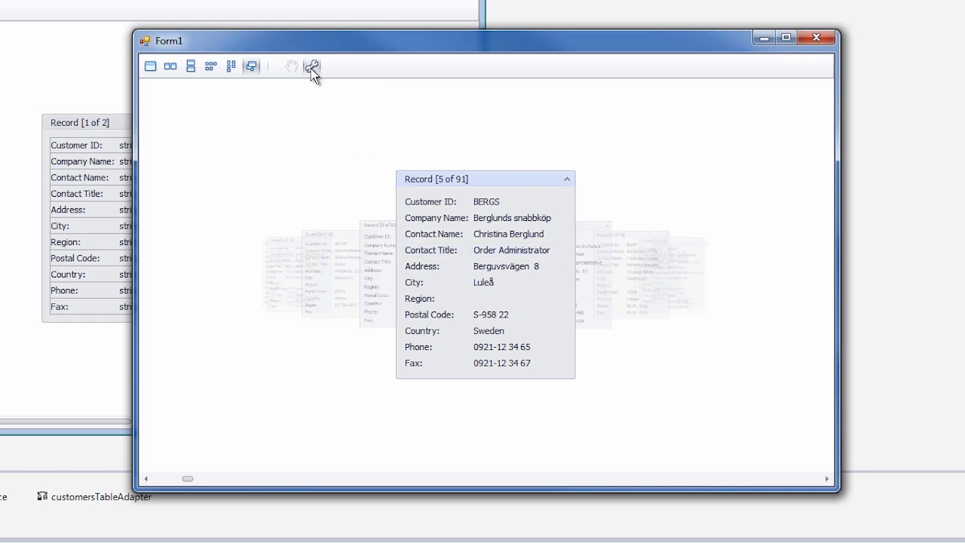
- Move Fax from the Template Card to Hidden Items in Customization and apply it
{"action": "left_click", "coordinate": [311, 67]}
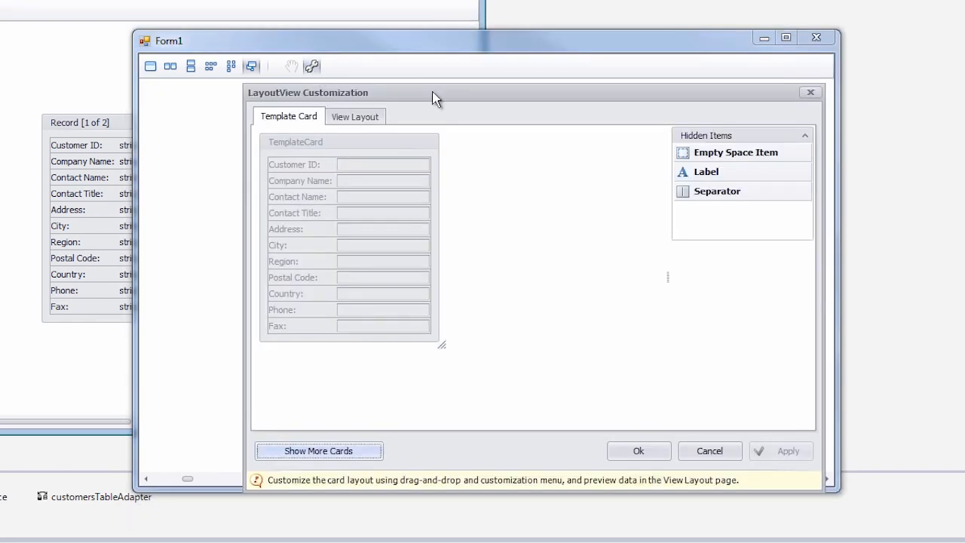
{"action": "mouse_move", "coordinate": [314, 337]}
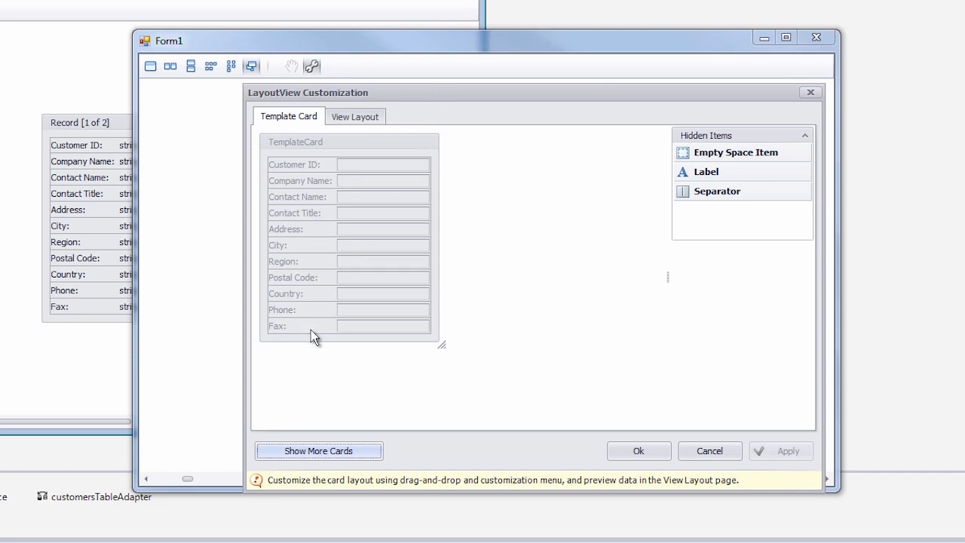
{"action": "left_click", "coordinate": [300, 326]}
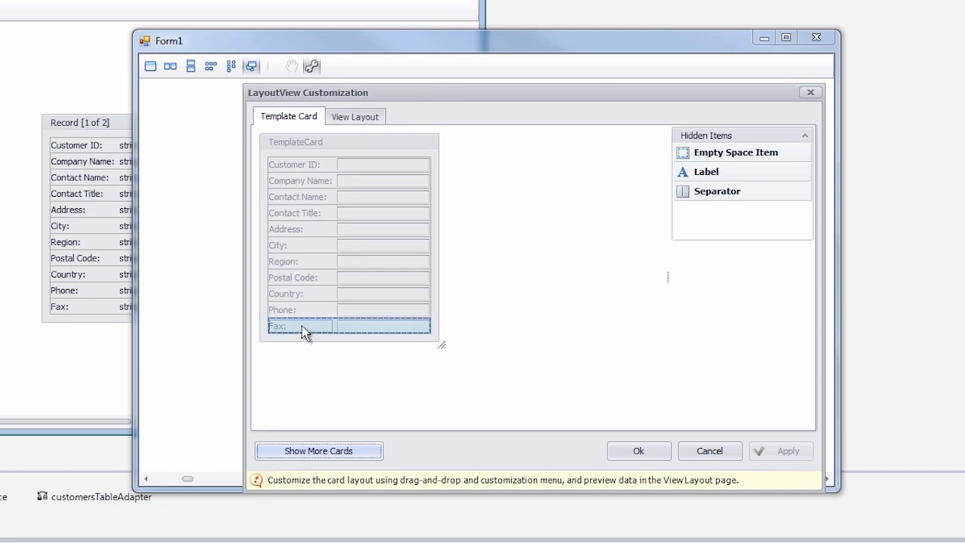
{"action": "left_click_drag", "start_coordinate": [300, 326], "coordinate": [741, 211]}
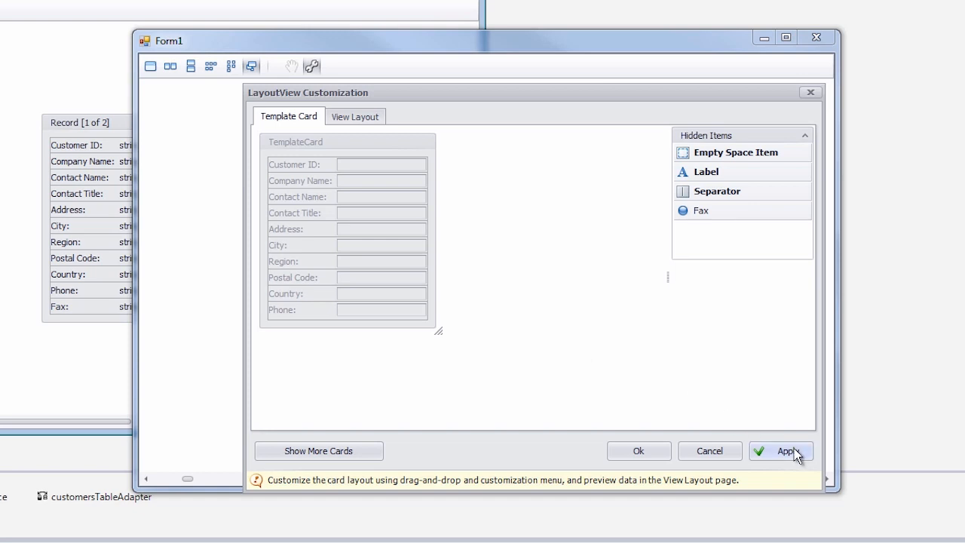
{"action": "left_click", "coordinate": [787, 450]}
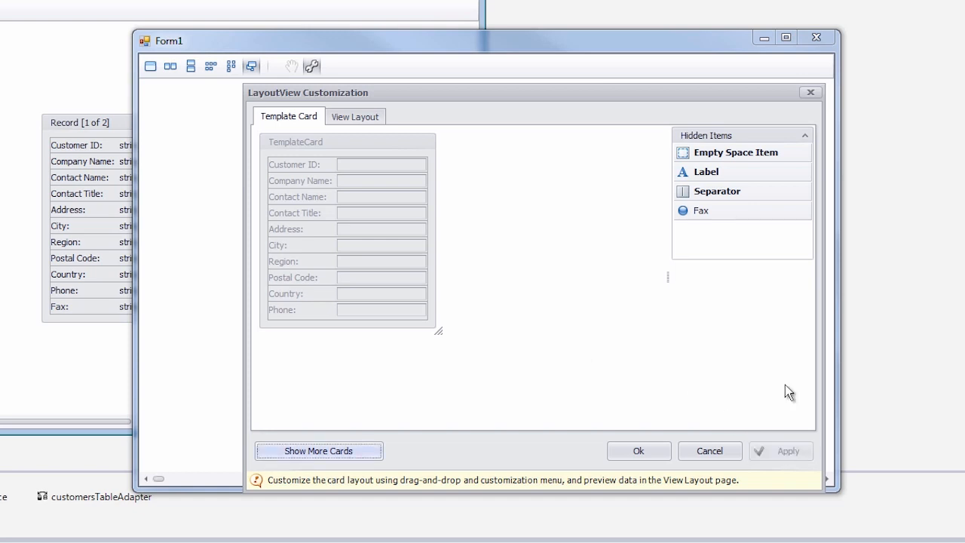
{"action": "left_click", "coordinate": [638, 449]}
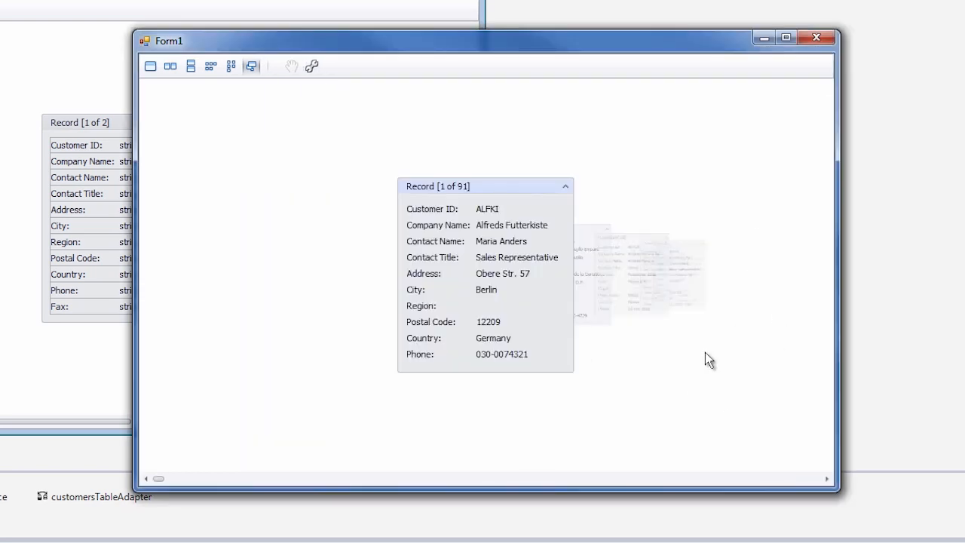
{"action": "mouse_move", "coordinate": [449, 389]}
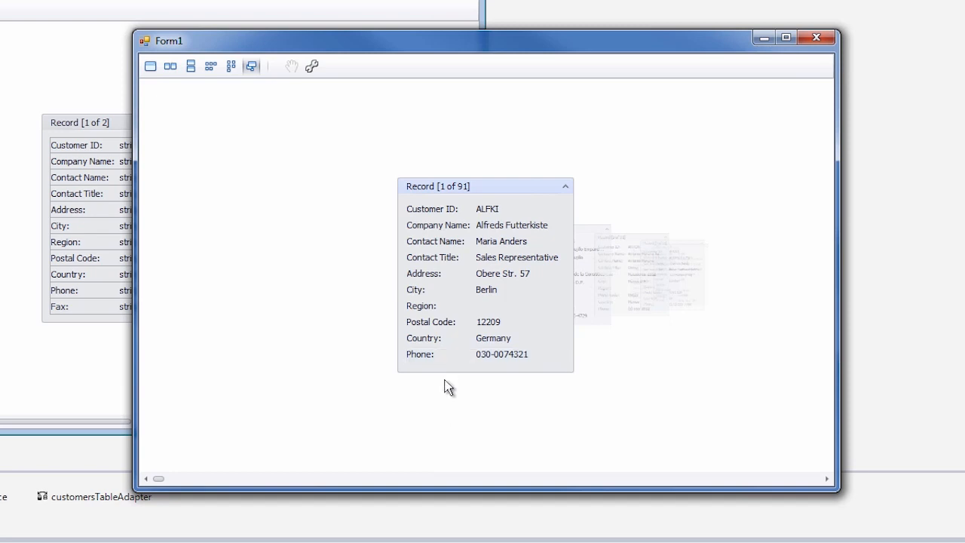